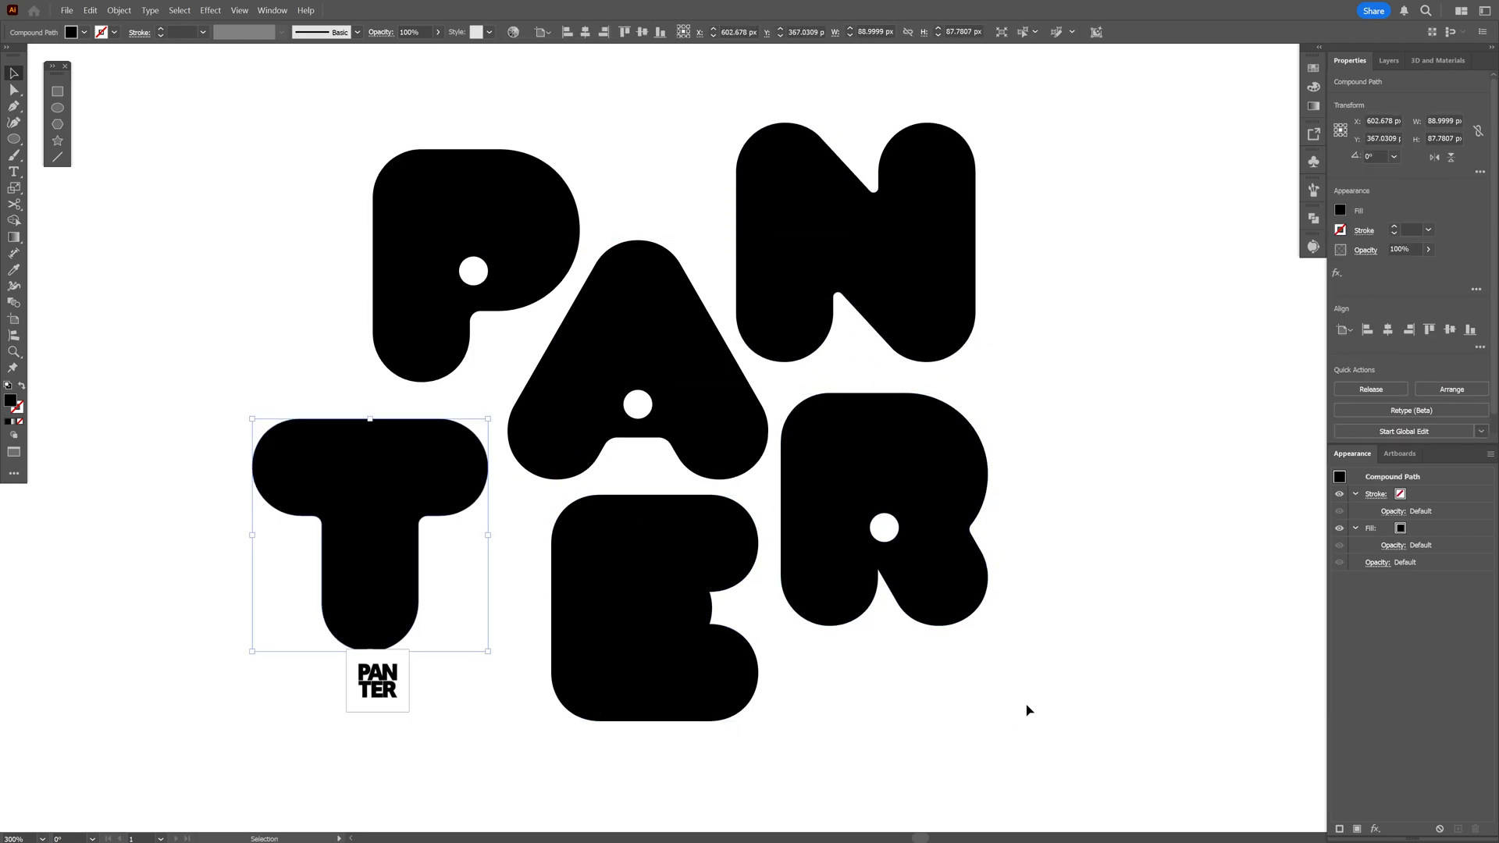
# Step: Combine all PANTER letters into one compound path with a 10 px rounded outward offset
pyautogui.click(119, 10)
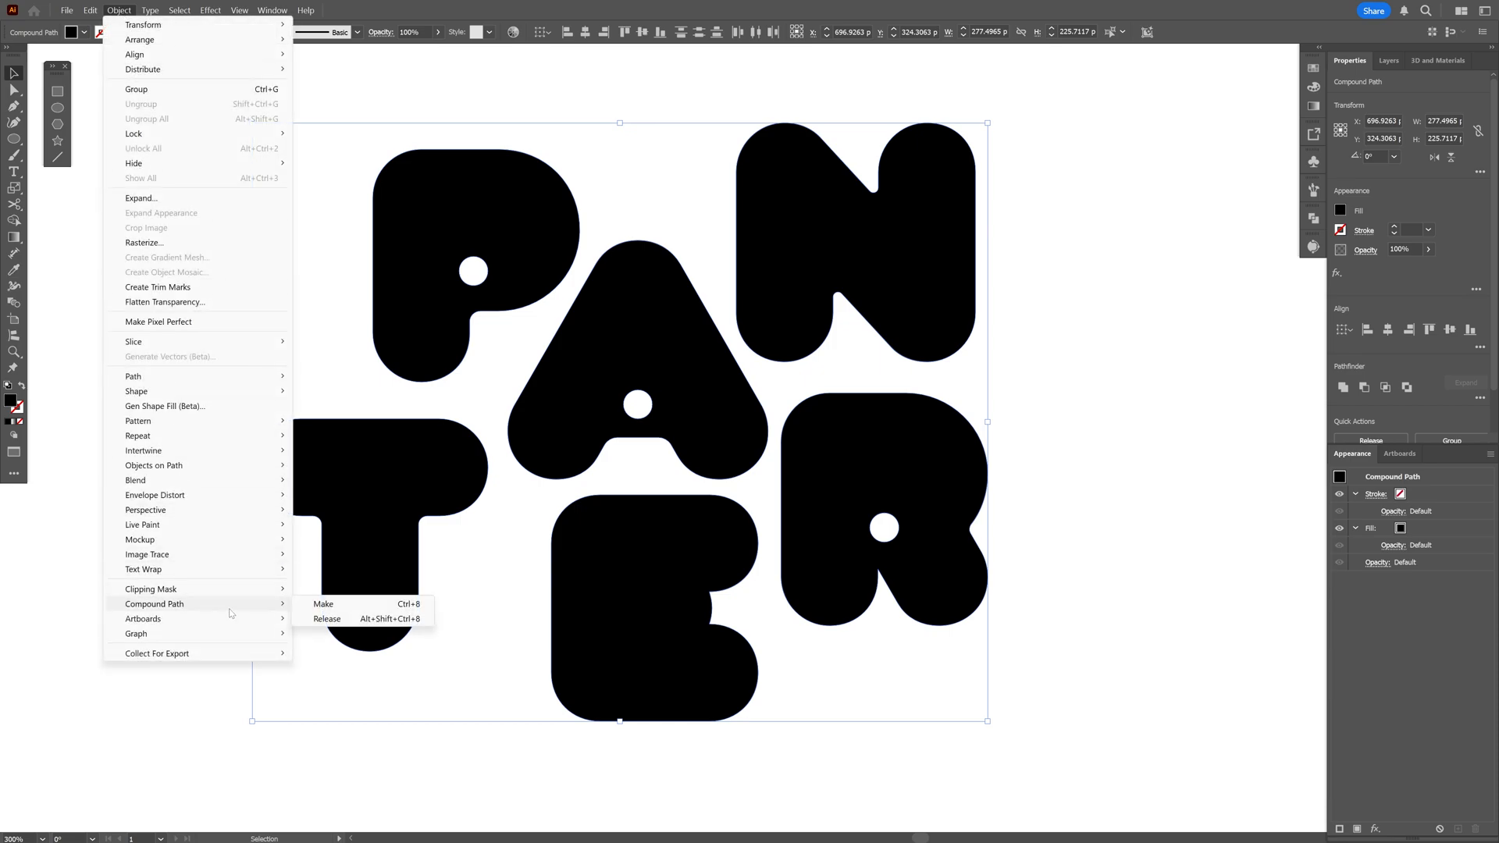
pyautogui.click(324, 603)
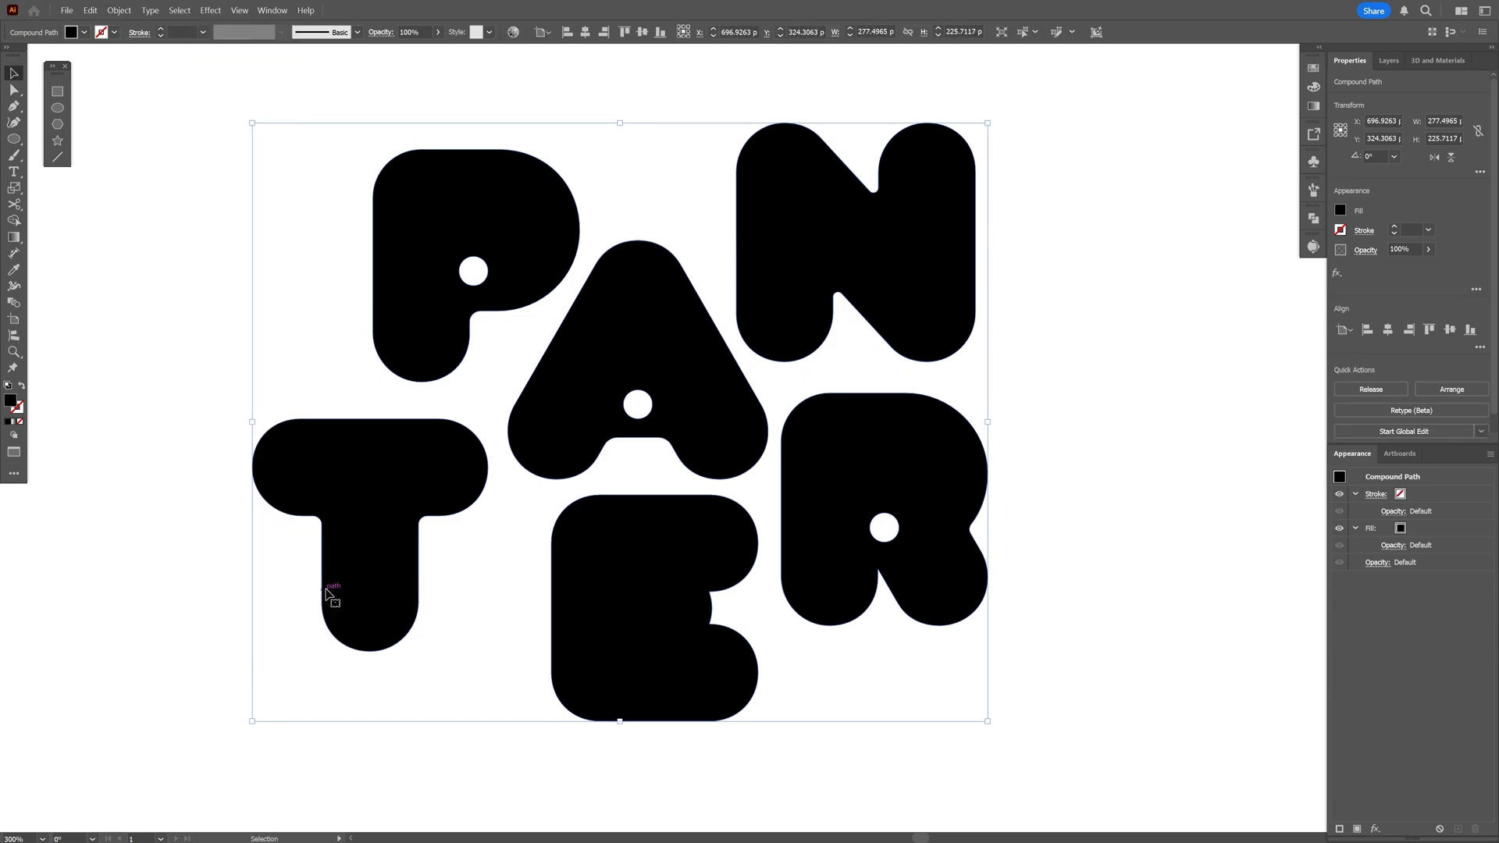
pyautogui.click(209, 11)
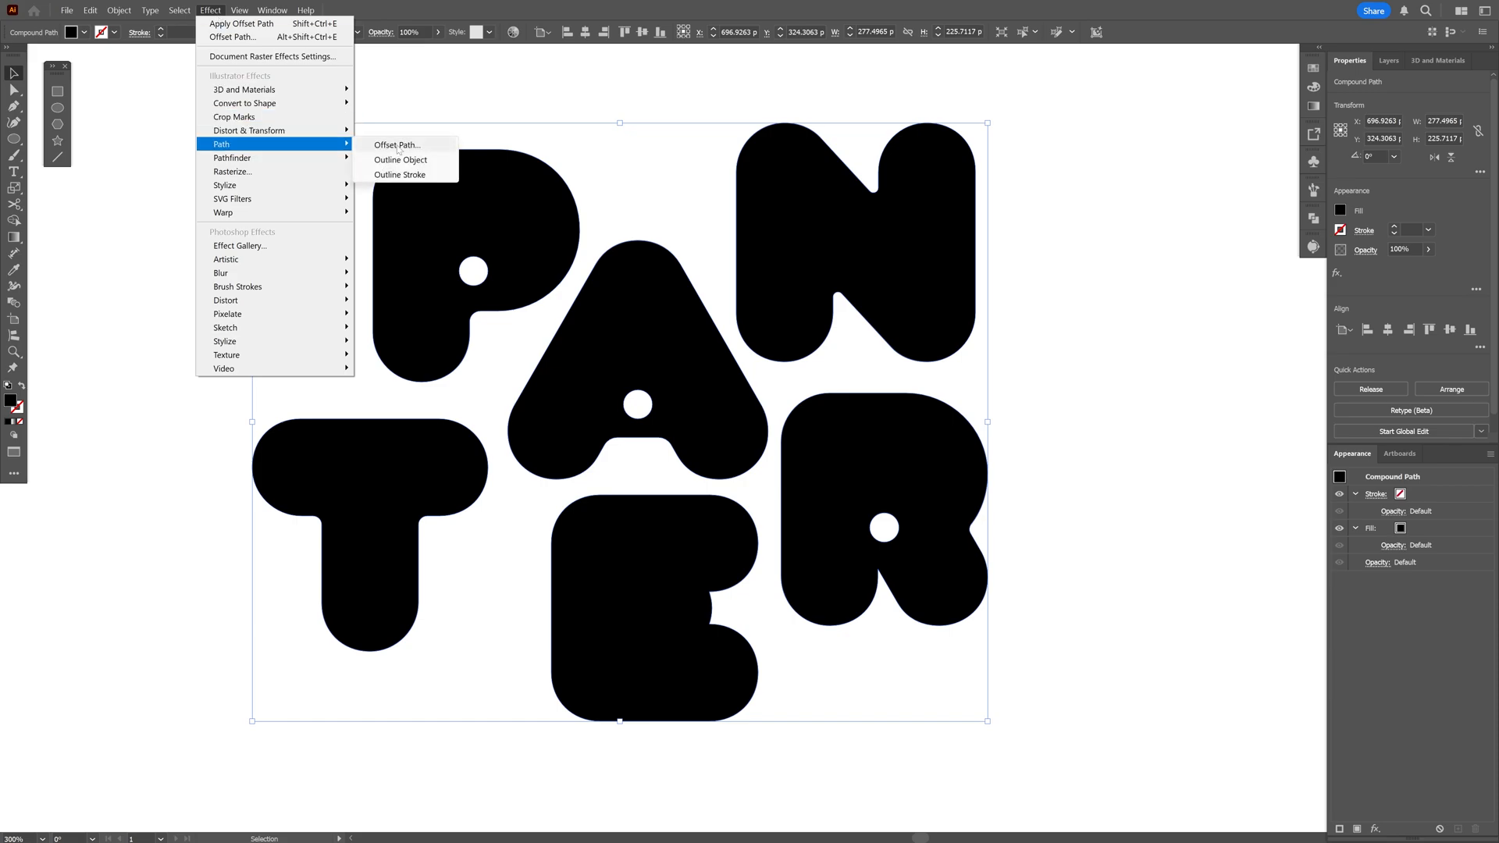
pyautogui.click(395, 144)
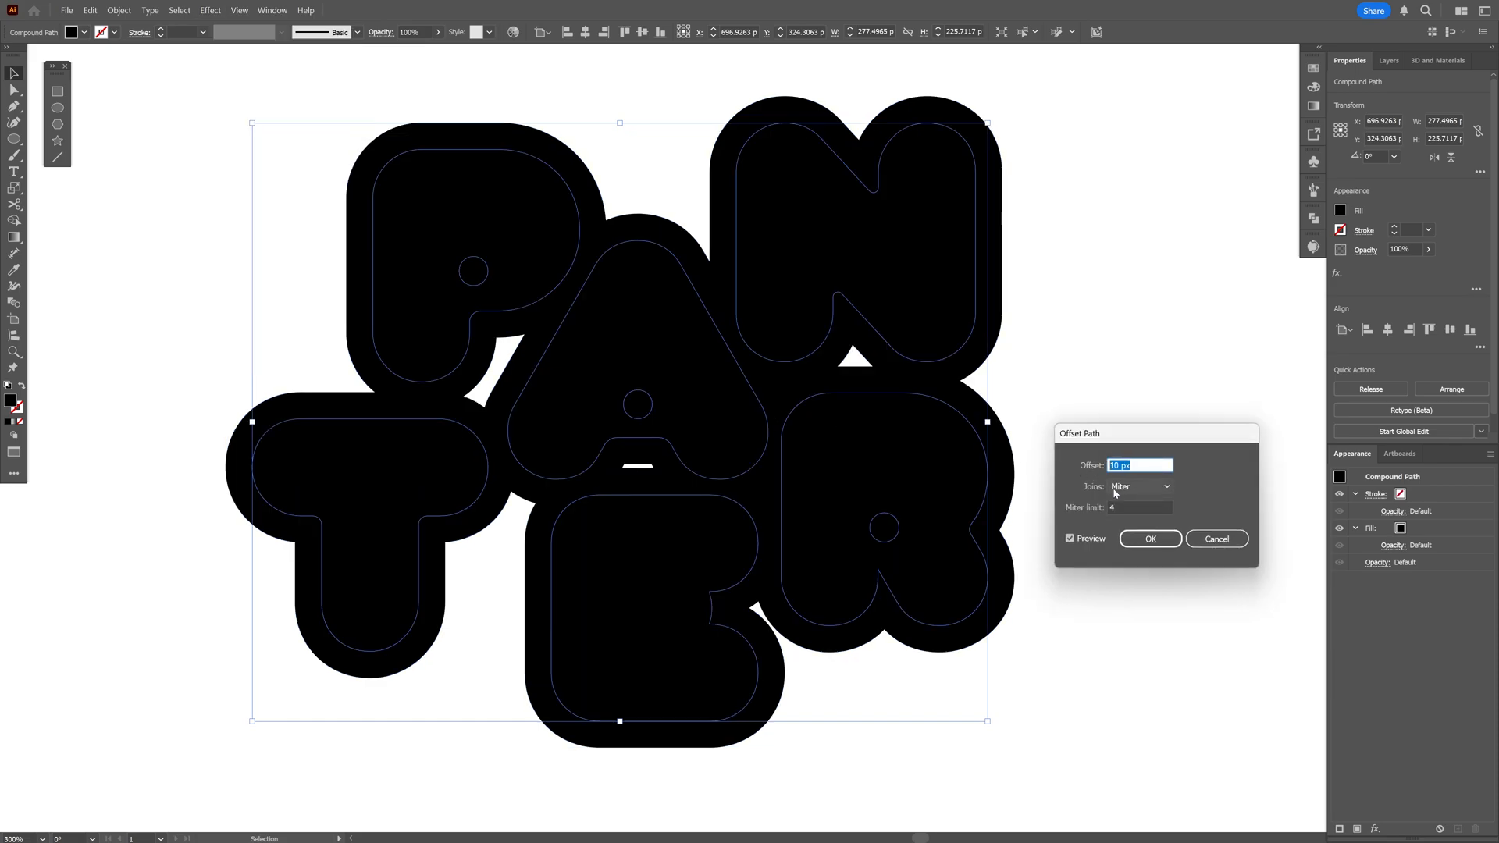
pyautogui.click(1138, 487)
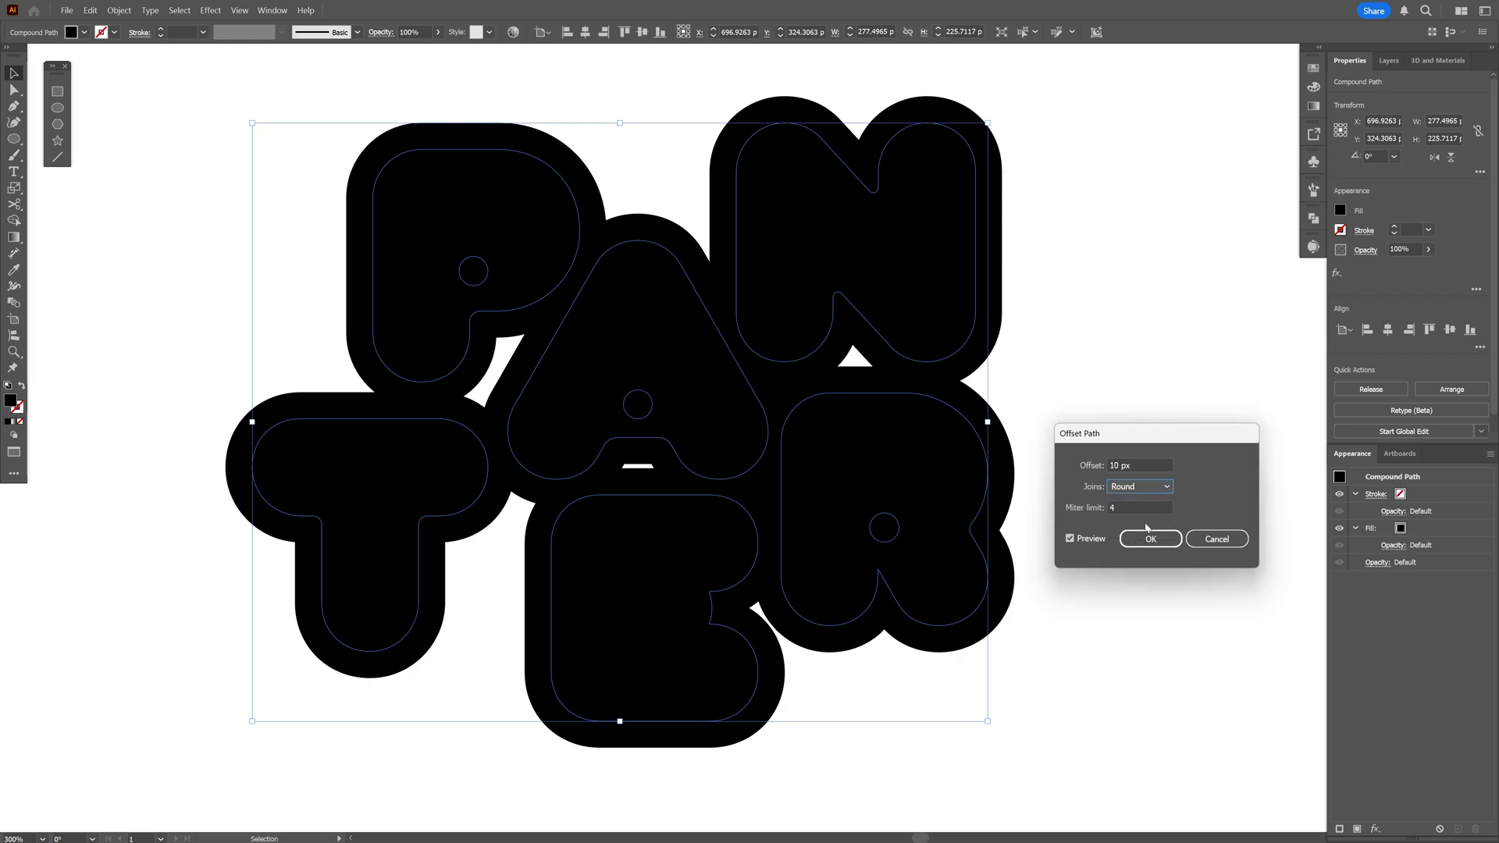
pyautogui.click(1151, 539)
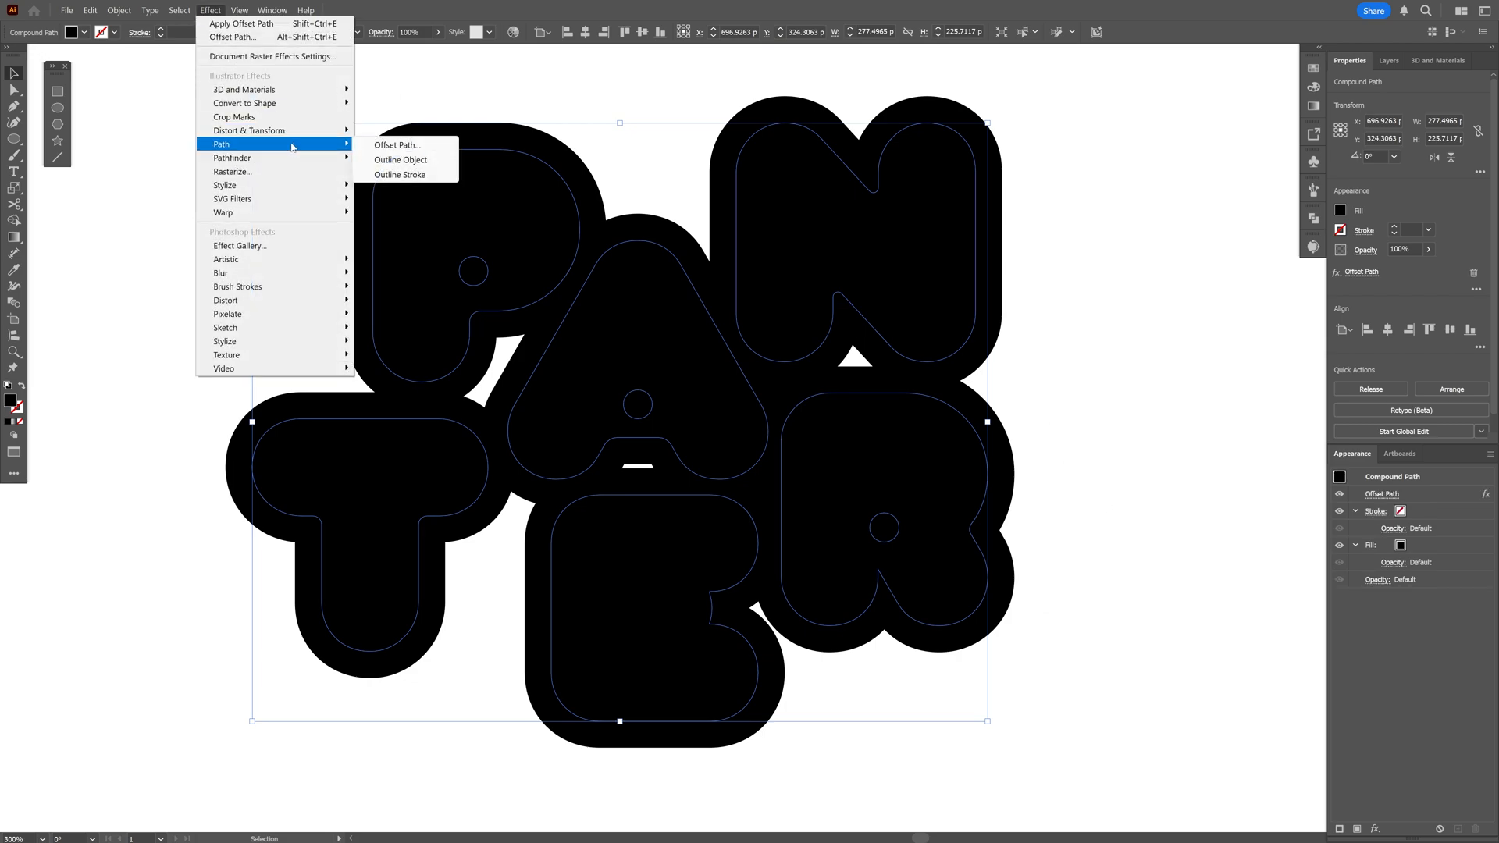
# Step: Add a second Offset Path of -3 px with rounded joins to pull the blob back in
pyautogui.click(396, 144)
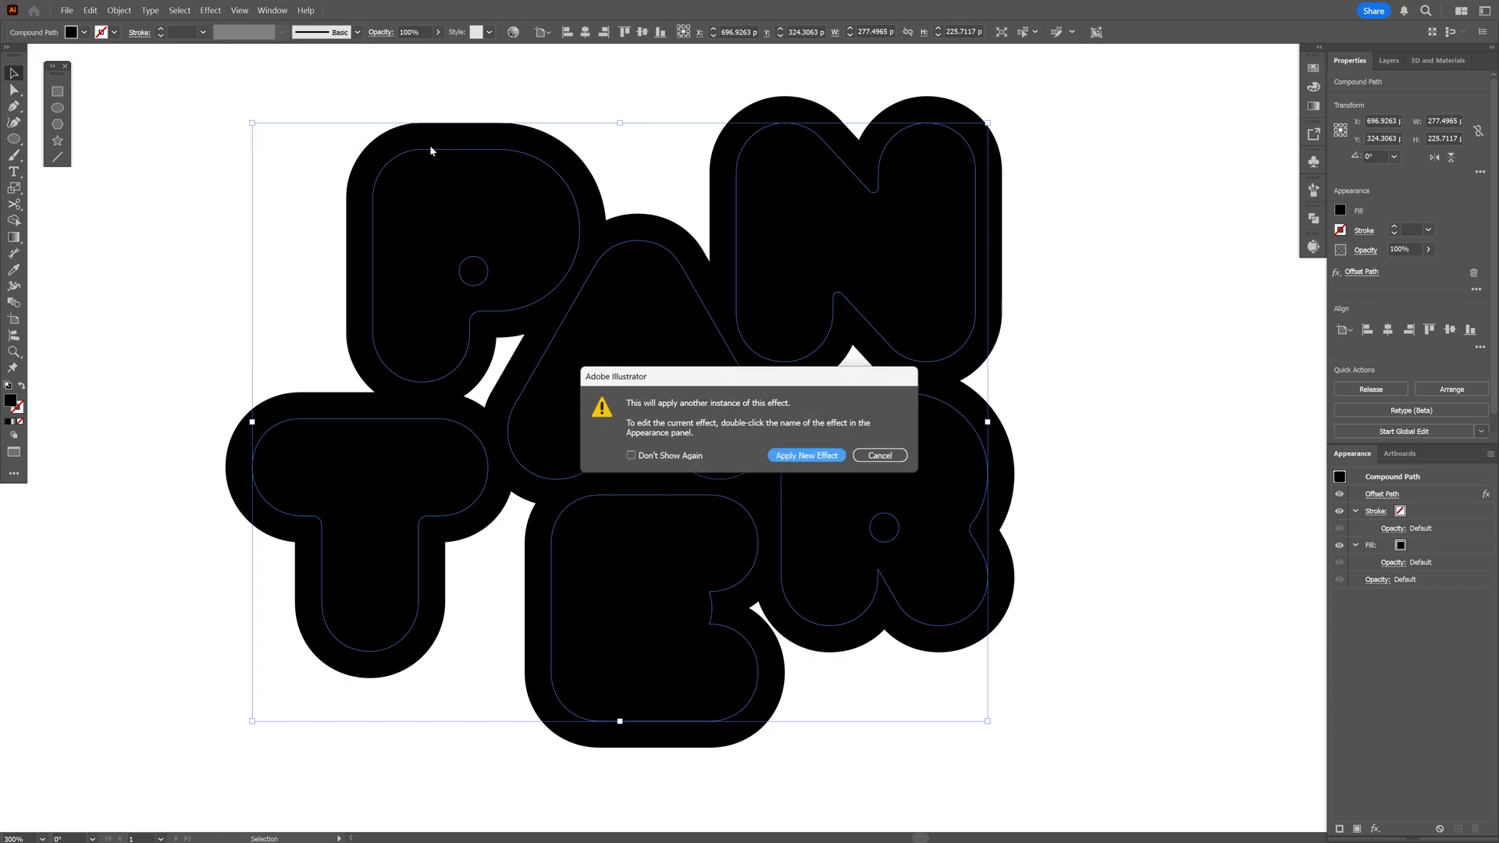
pyautogui.click(804, 454)
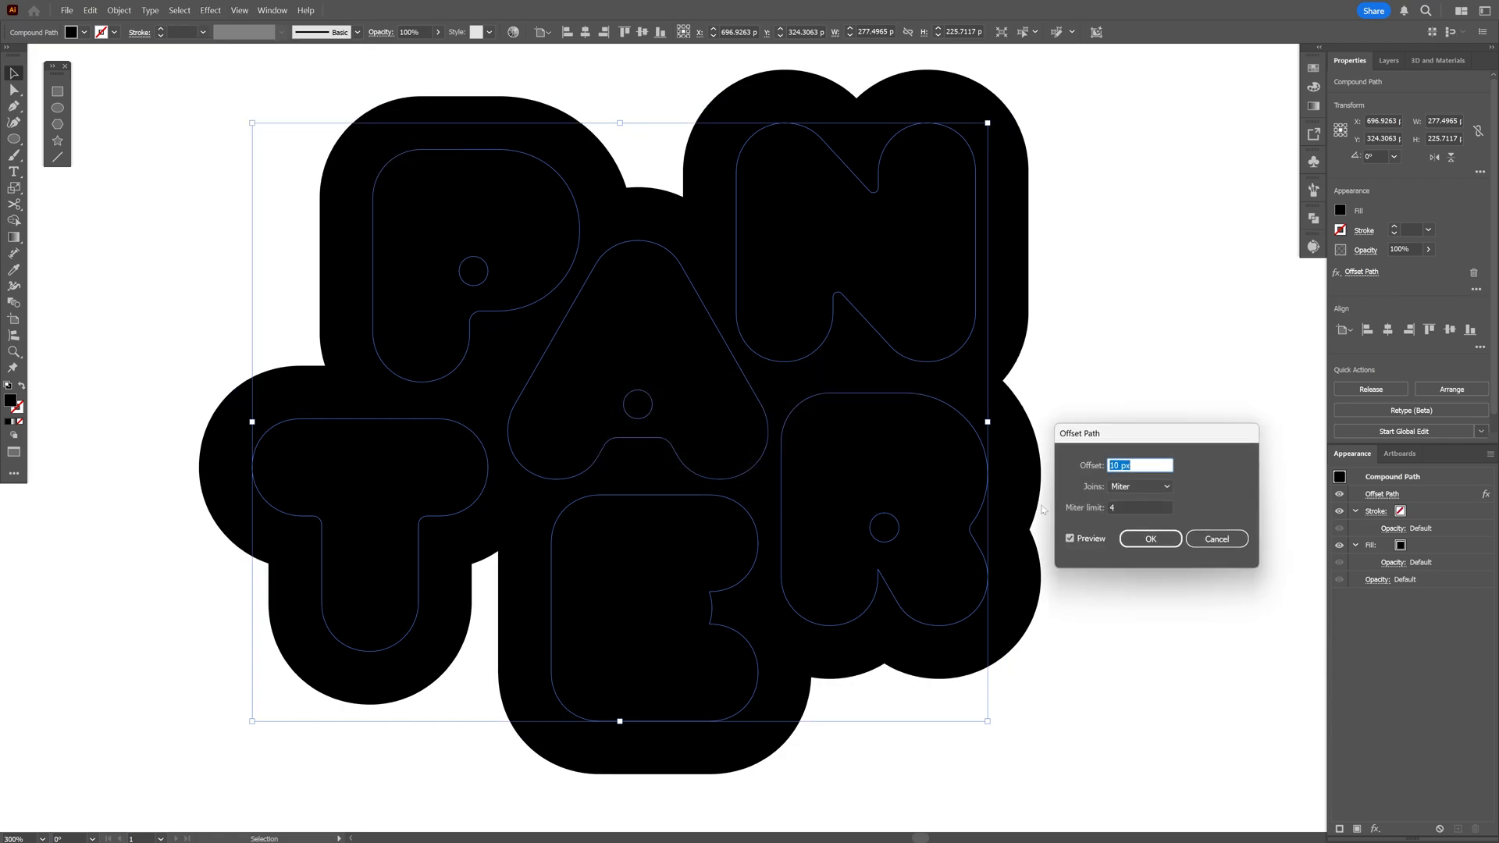
pyautogui.write('-3 px')
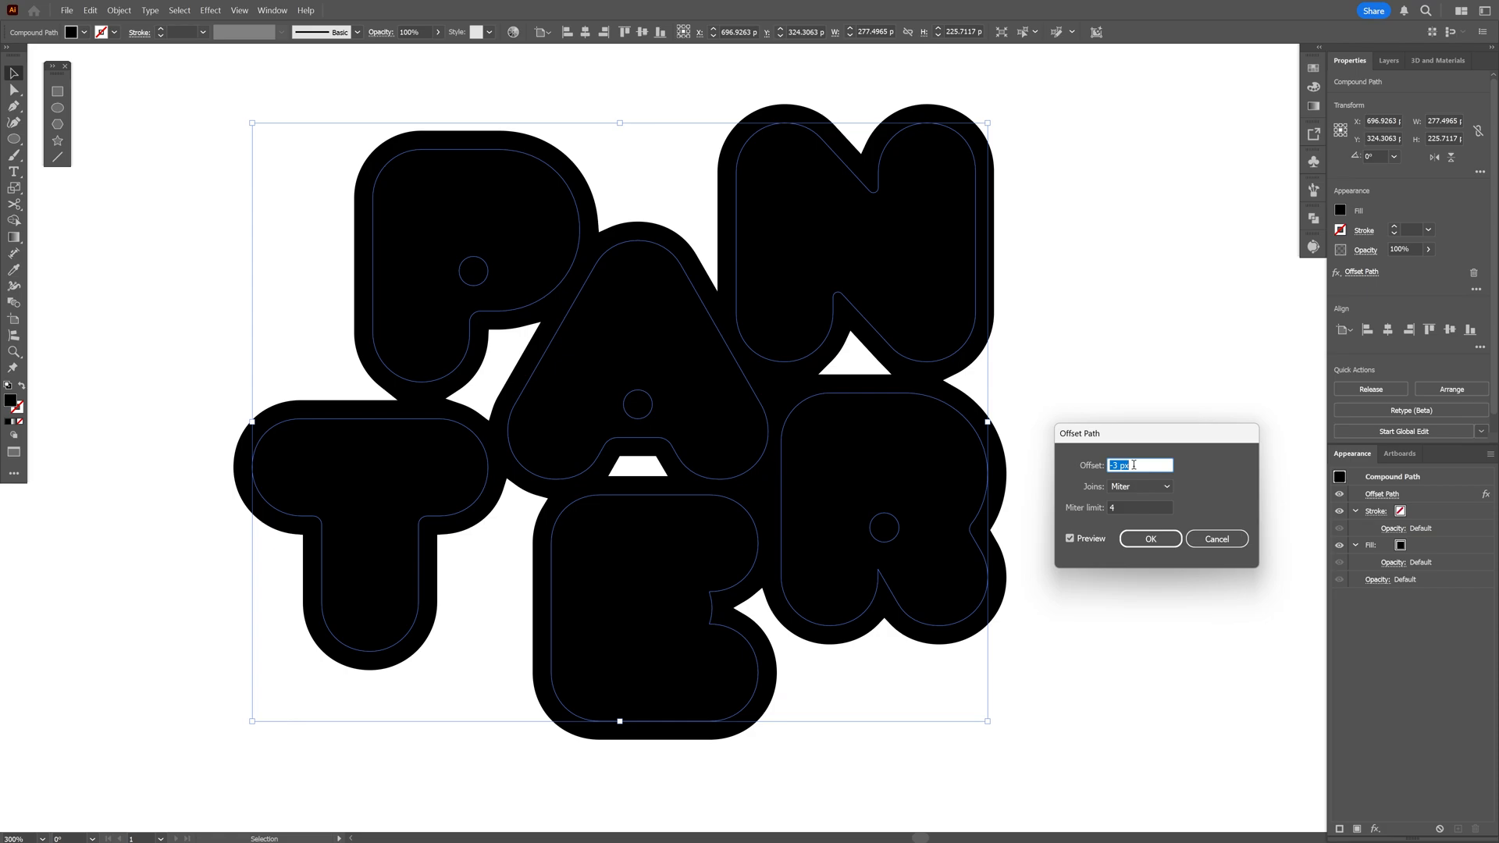
pyautogui.click(1138, 487)
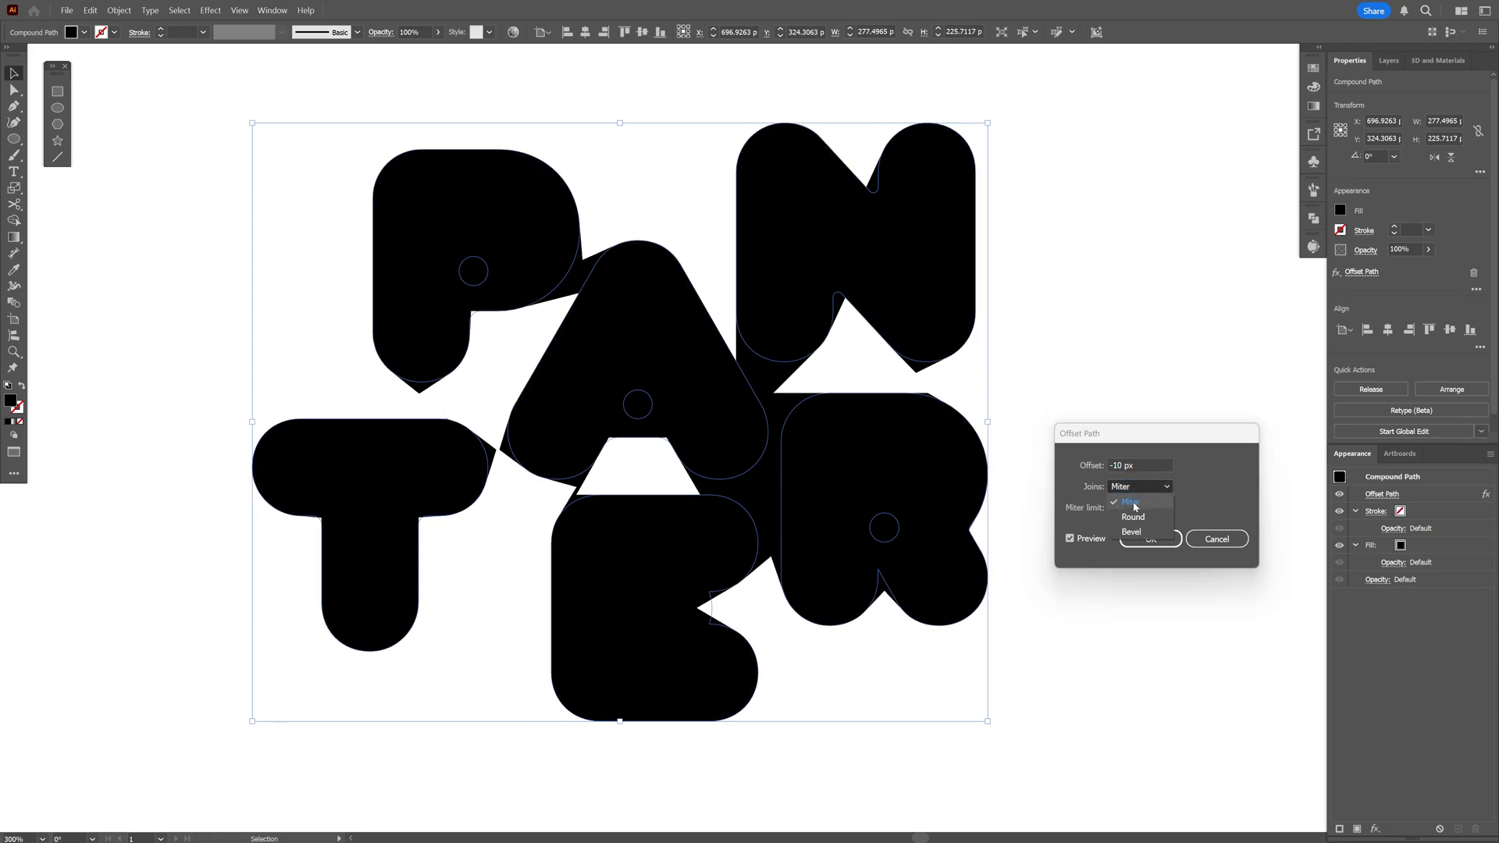
pyautogui.click(1133, 517)
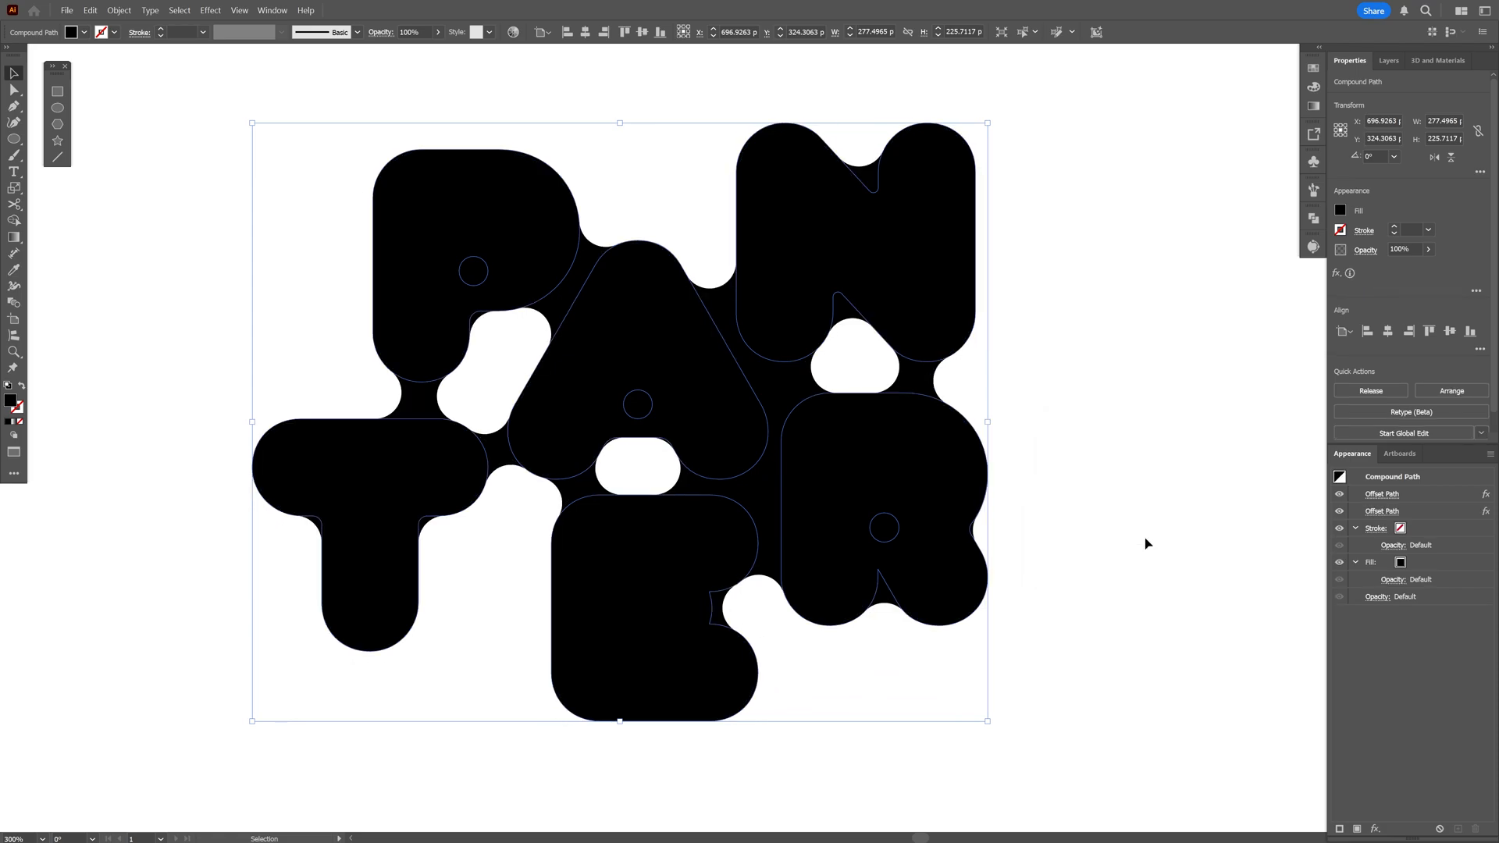
# Step: Rotate the letter T on its own so it leans into its neighbours
pyautogui.click(860, 467)
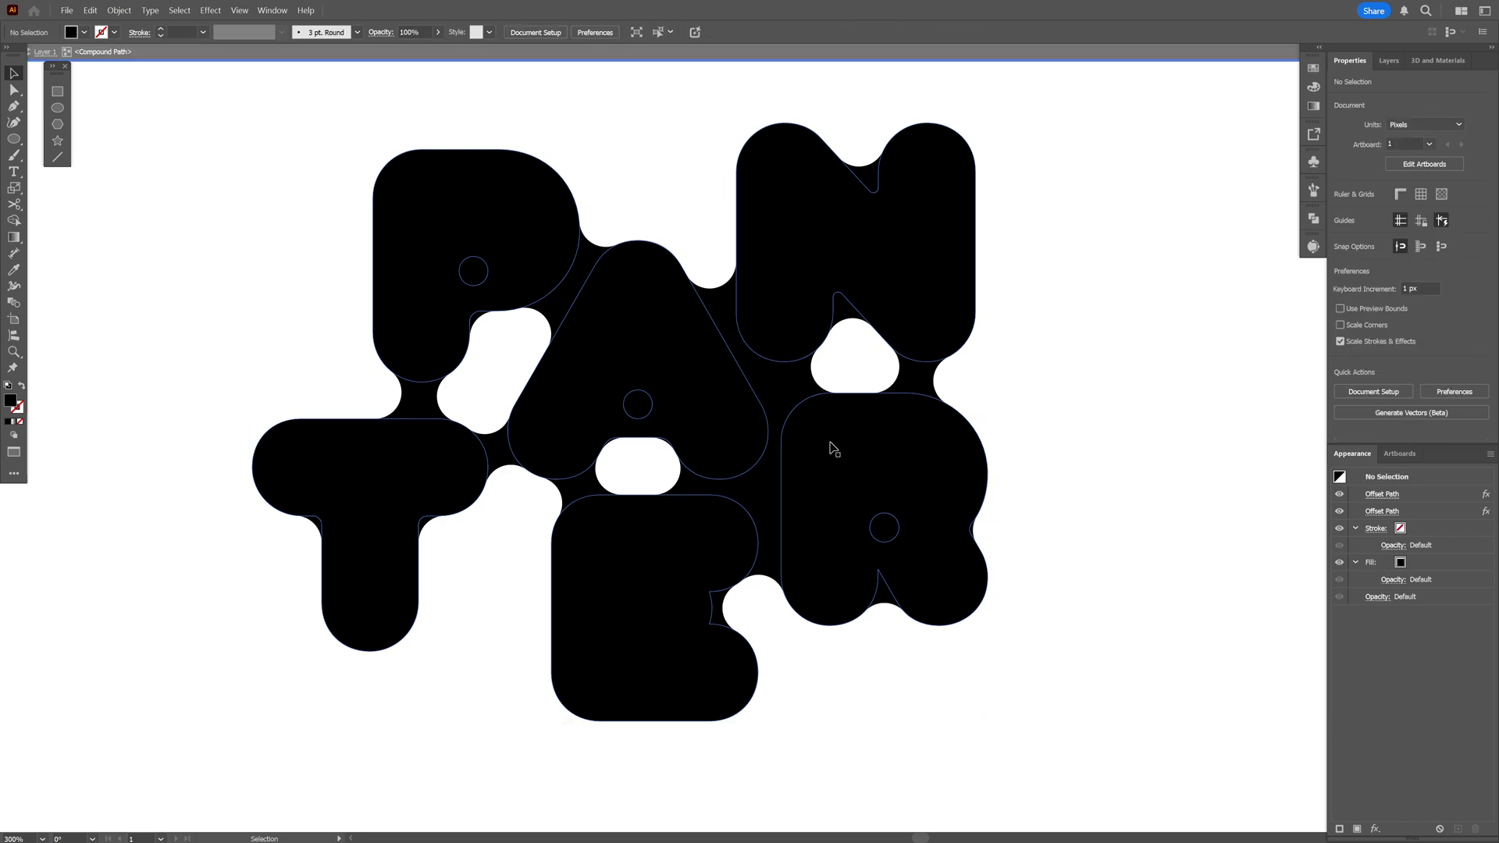
pyautogui.click(373, 454)
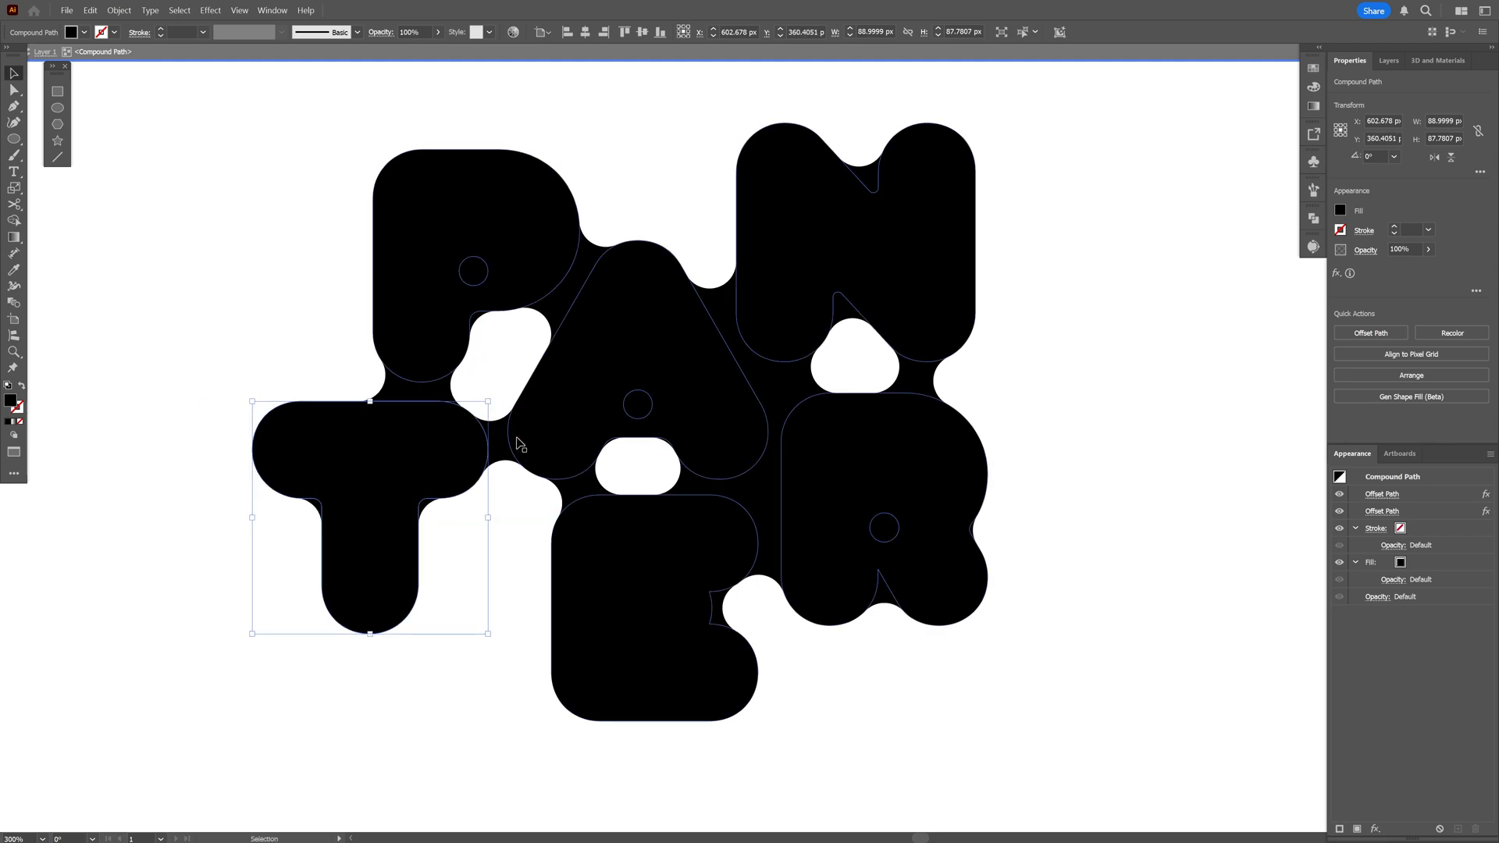
pyautogui.moveTo(639, 364)
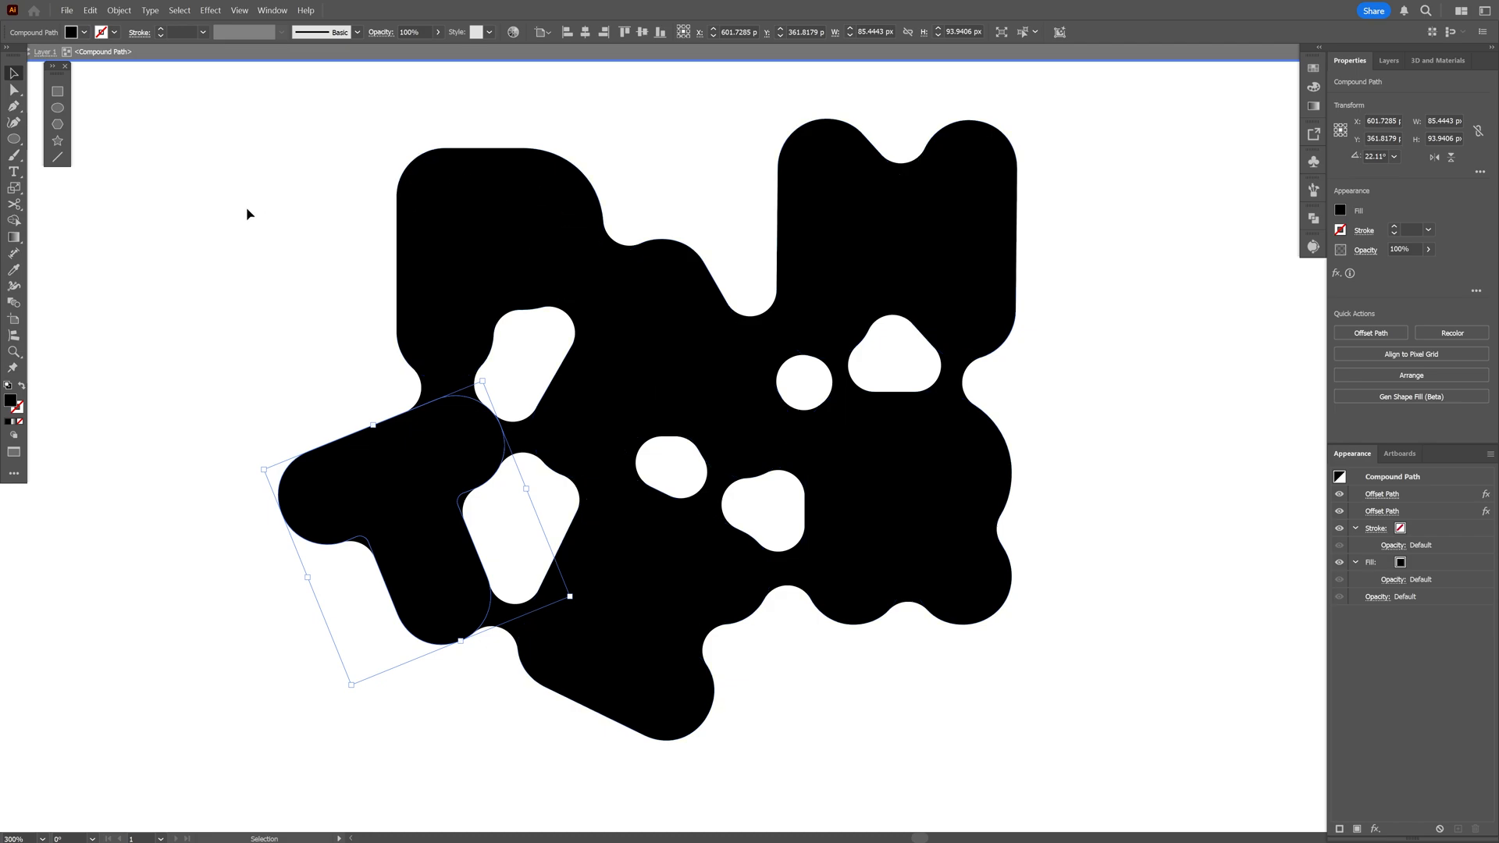
pyautogui.click(14, 89)
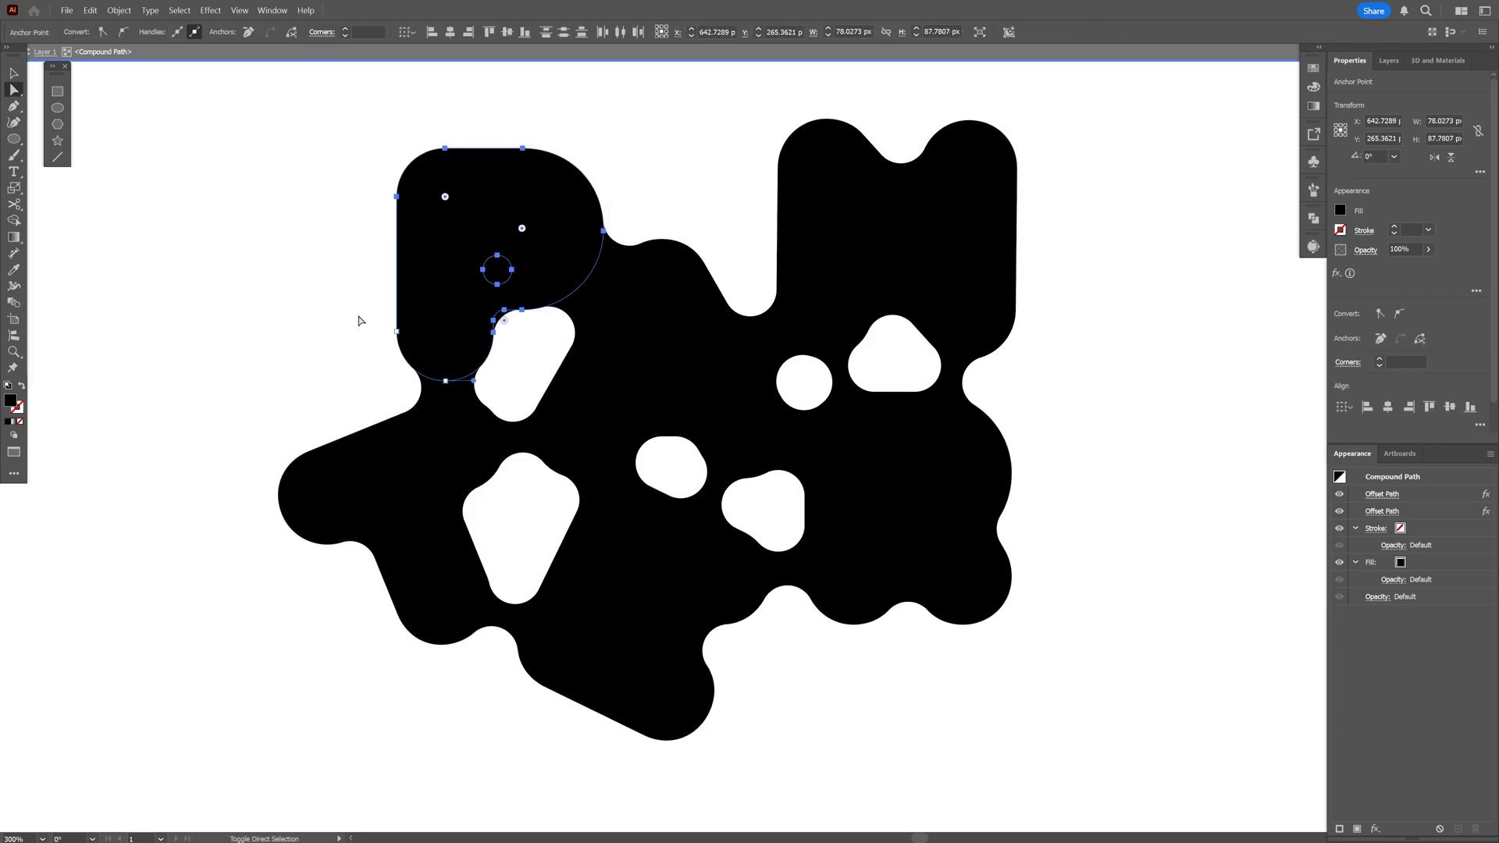
# Step: Drag the P and its corner points into the adjacent letters so they fuse
pyautogui.click(14, 91)
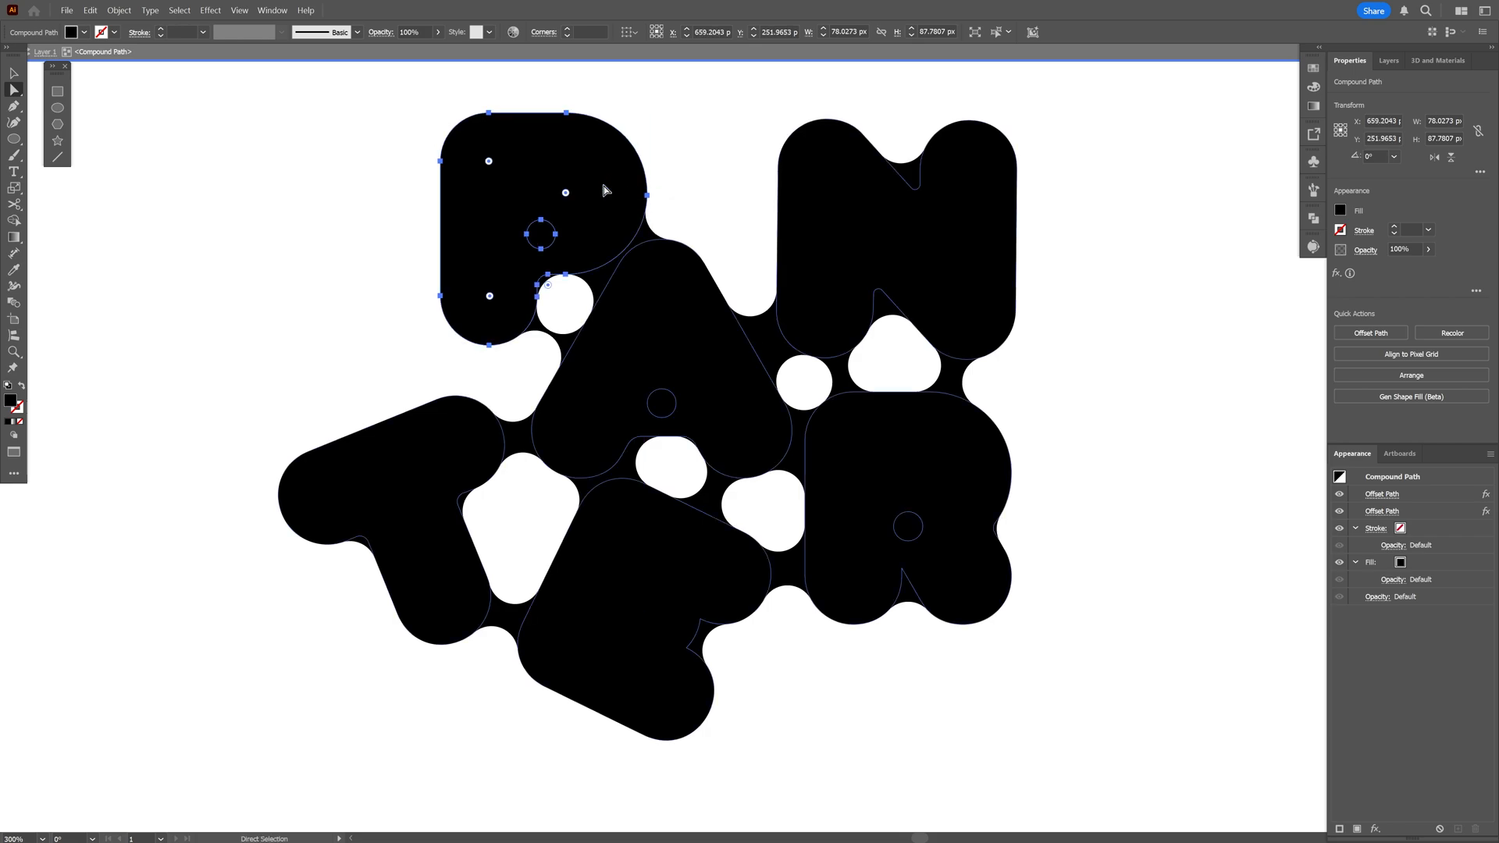
pyautogui.moveTo(14, 73)
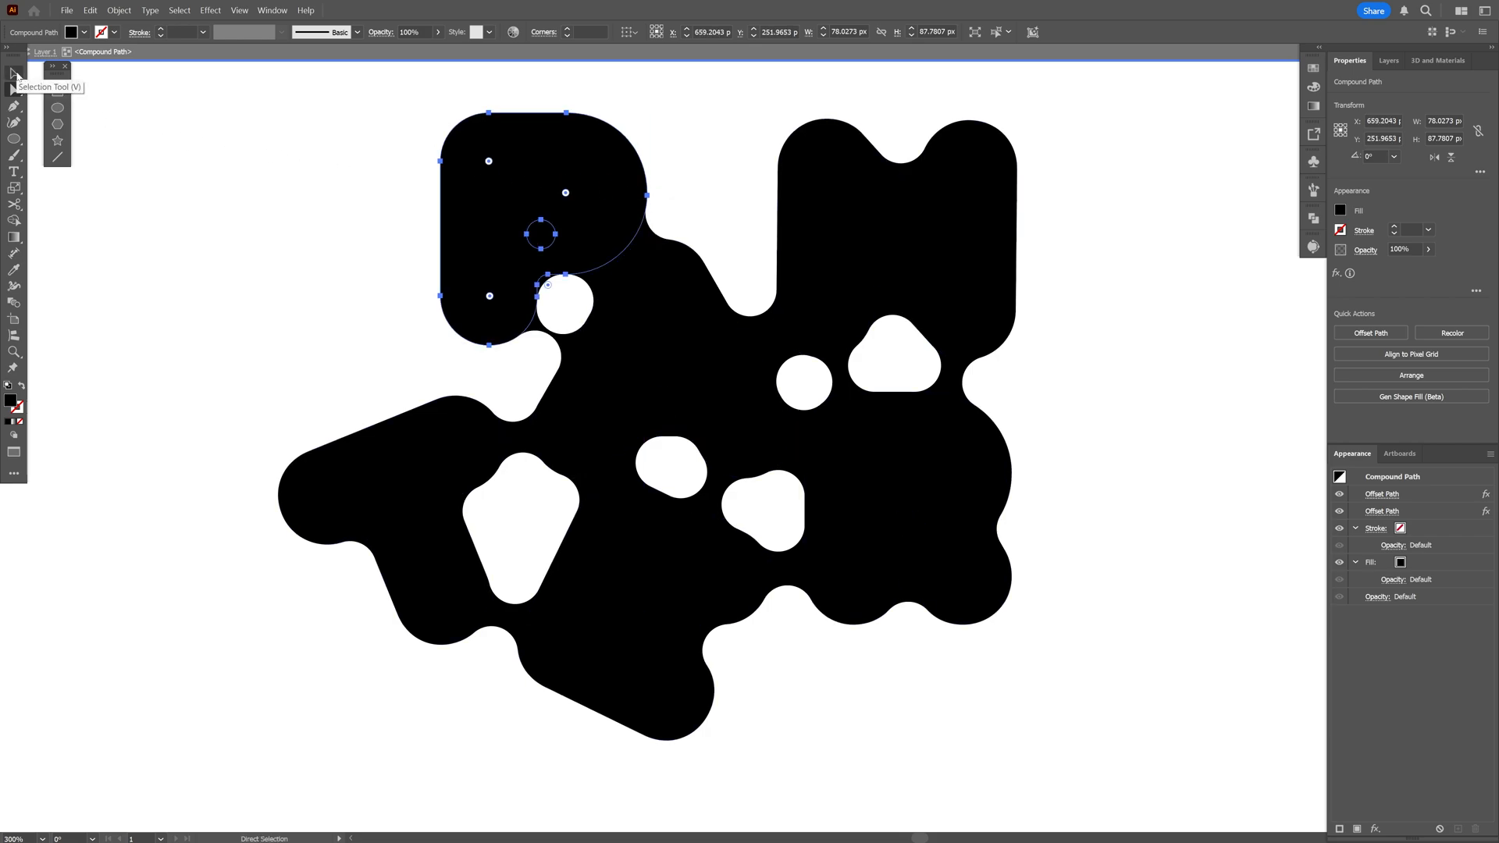
pyautogui.click(14, 74)
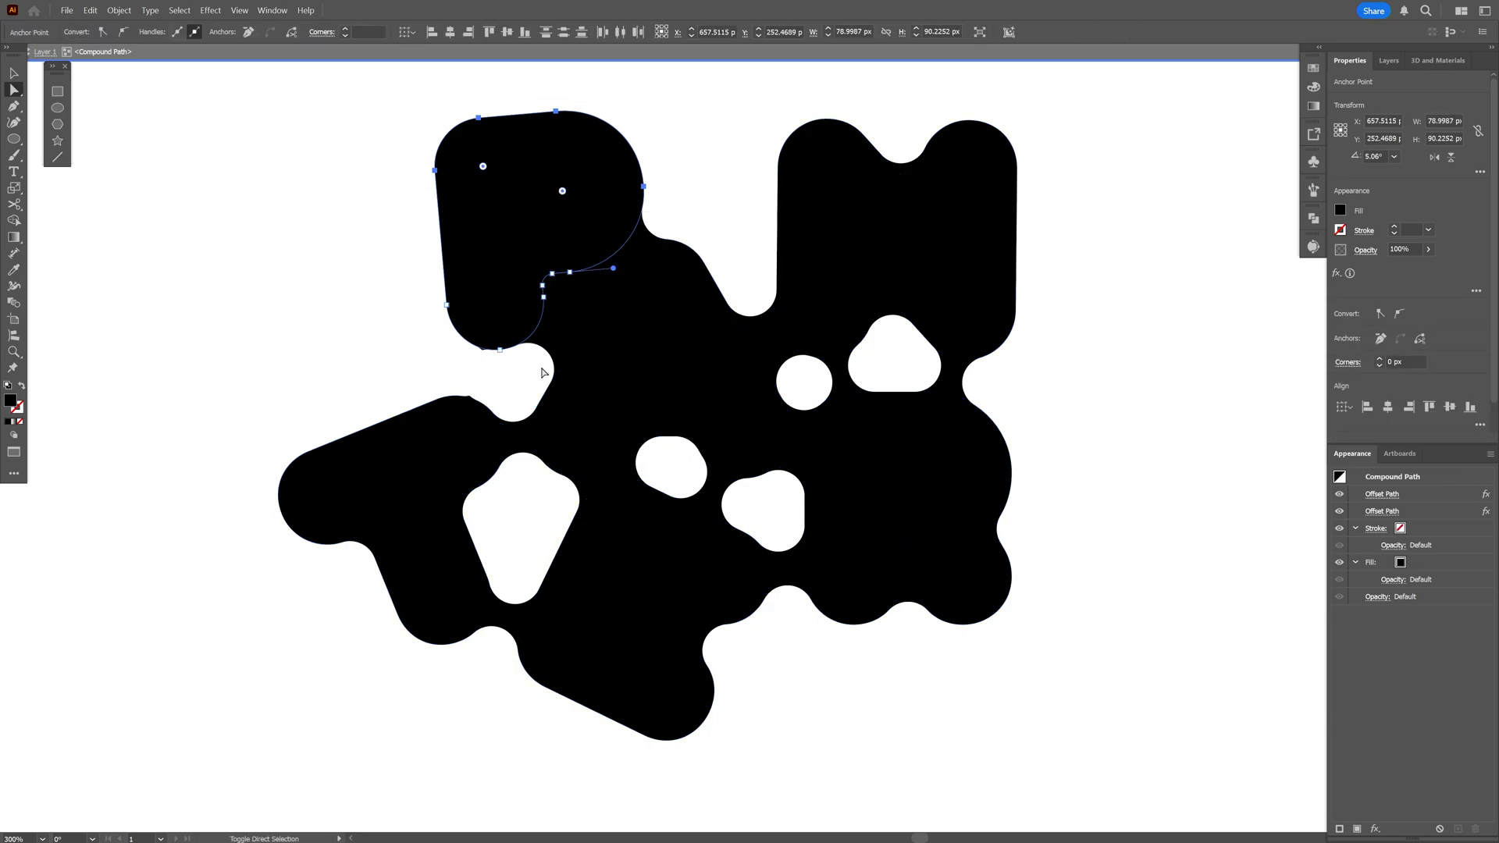
pyautogui.click(14, 73)
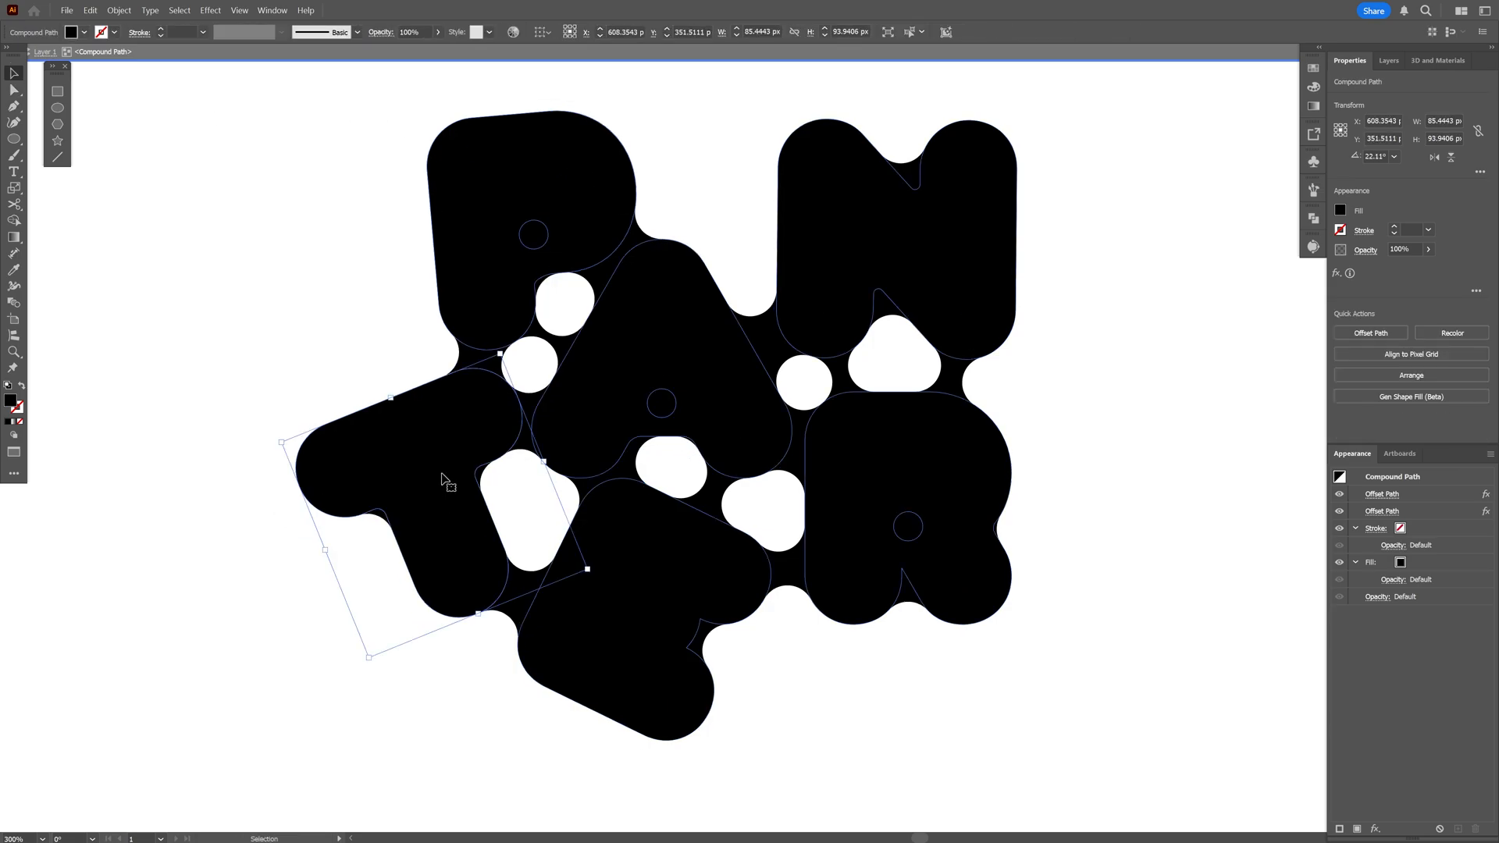
# Step: Fill the blob pink with a 1 pt black stroke and inset an inner copy of the letters
pyautogui.click(441, 406)
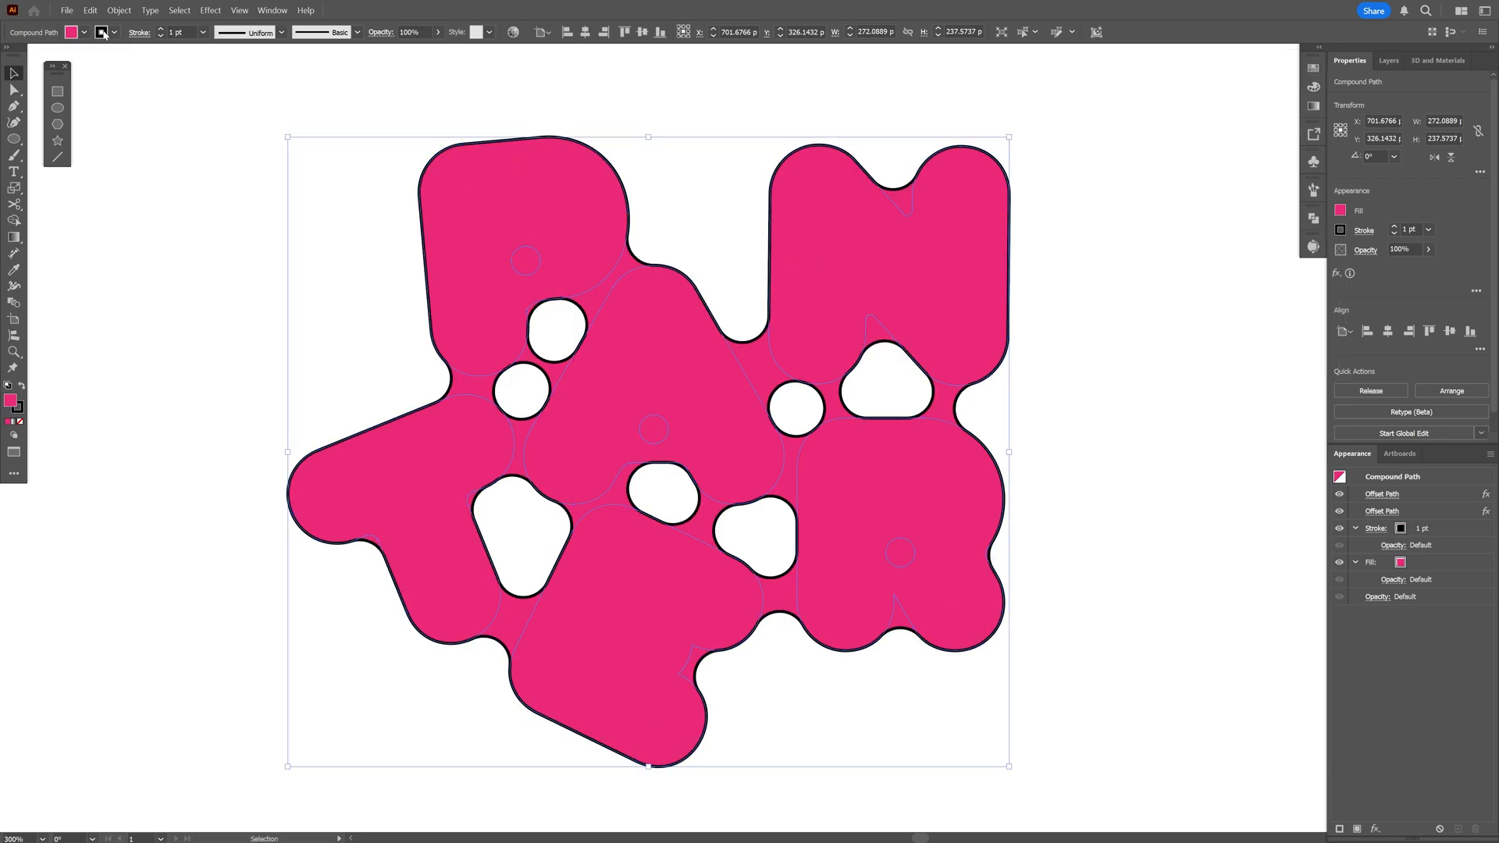
pyautogui.click(89, 9)
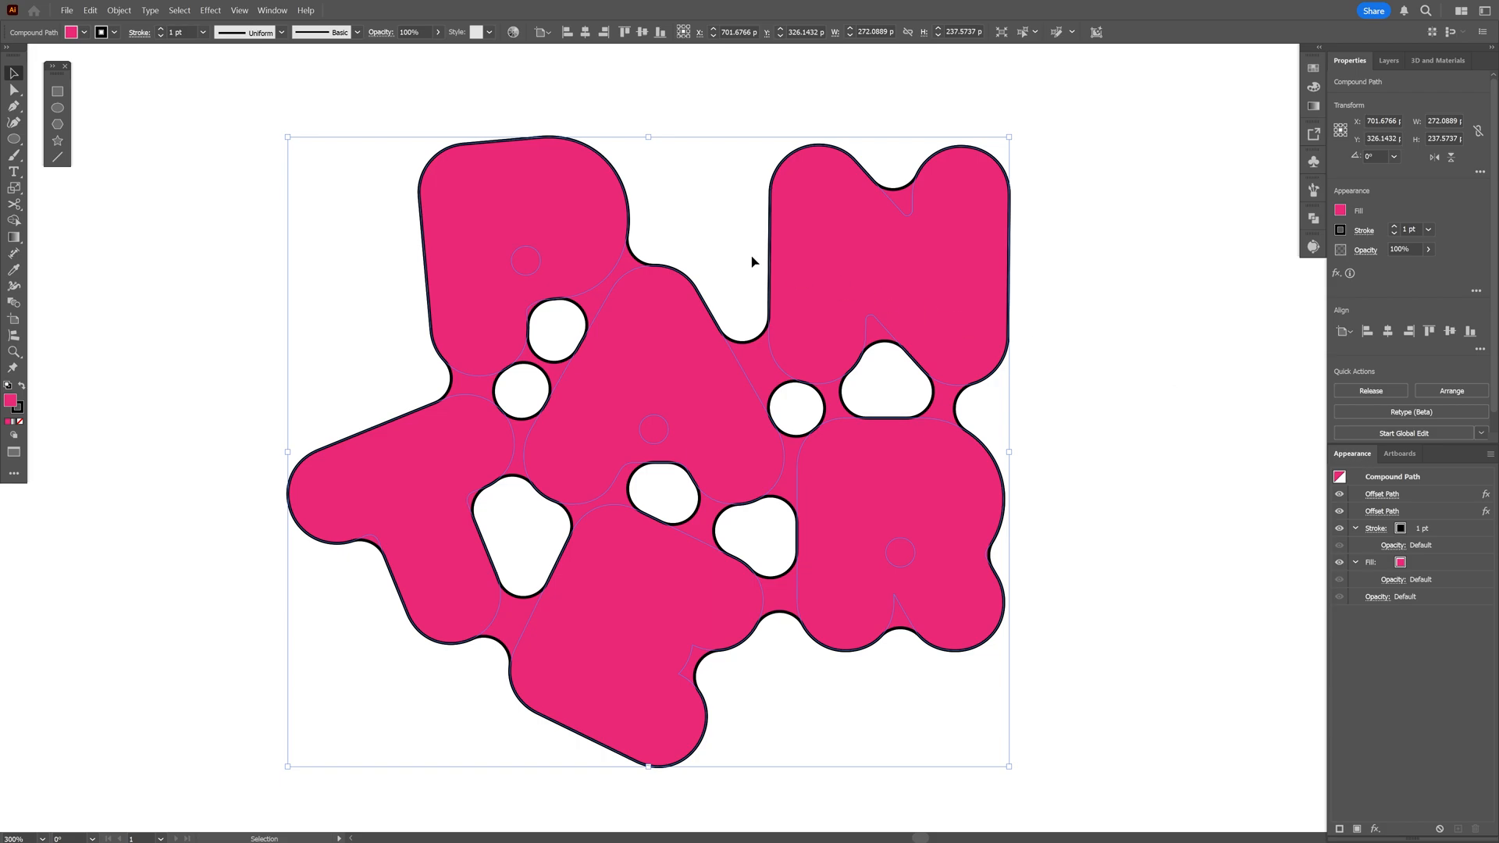
pyautogui.click(272, 9)
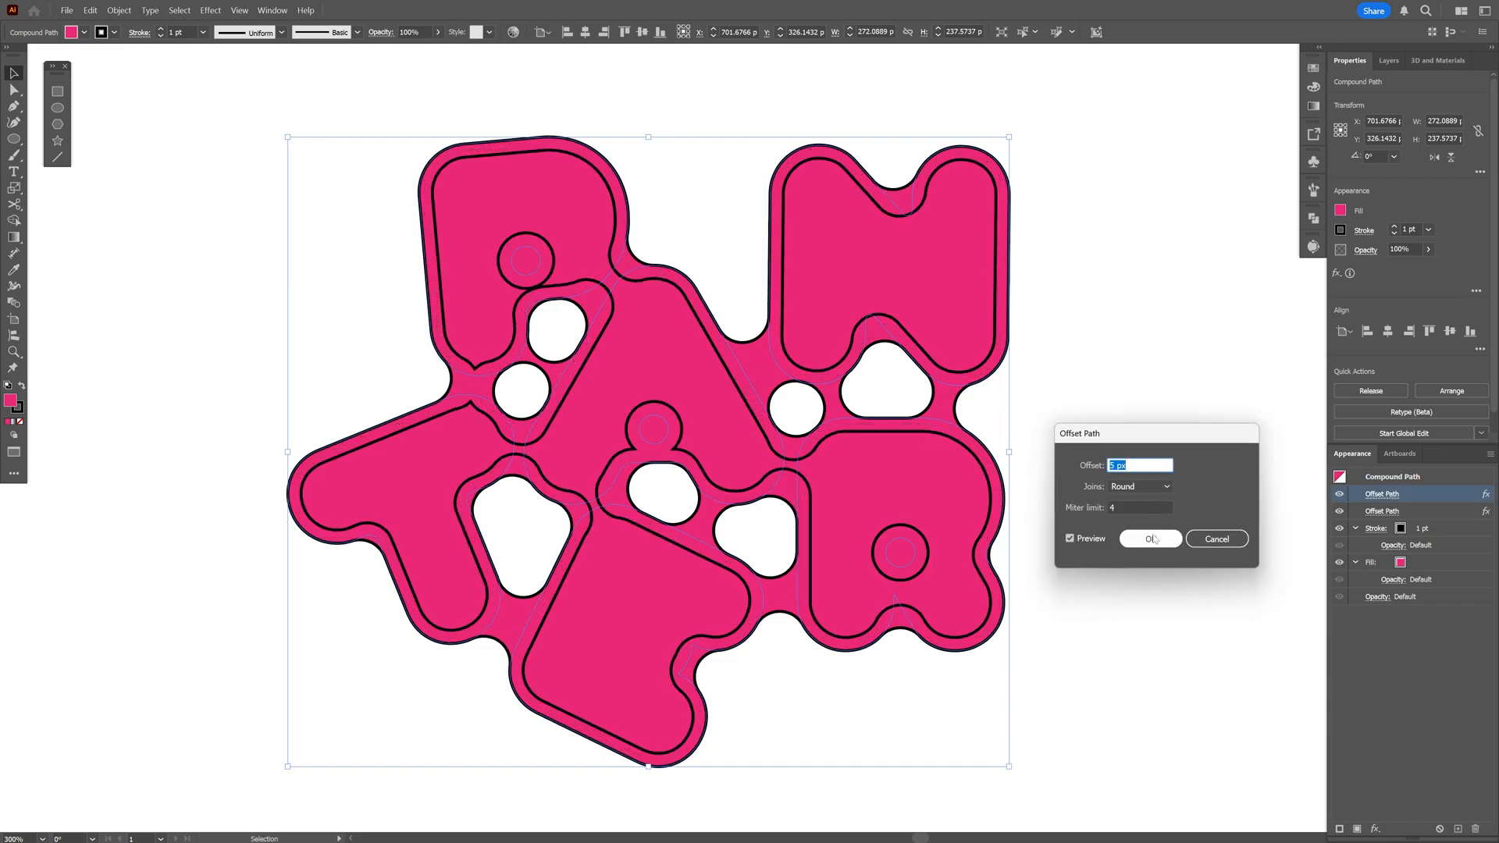
pyautogui.click(1151, 539)
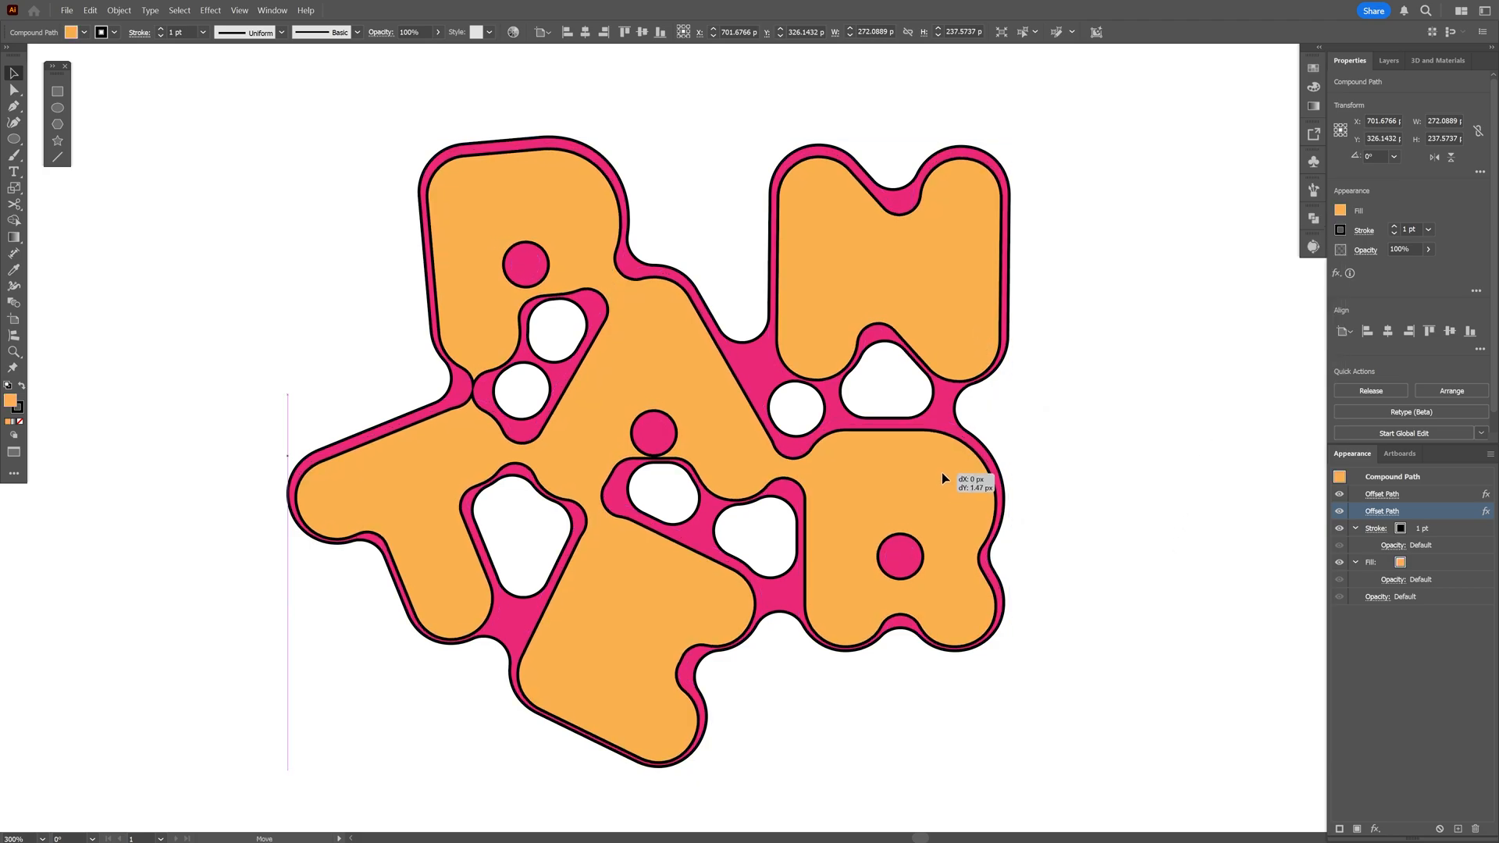
# Step: Duplicate the orange inner letters, nudge the copy and fill it black as shading
pyautogui.click(866, 478)
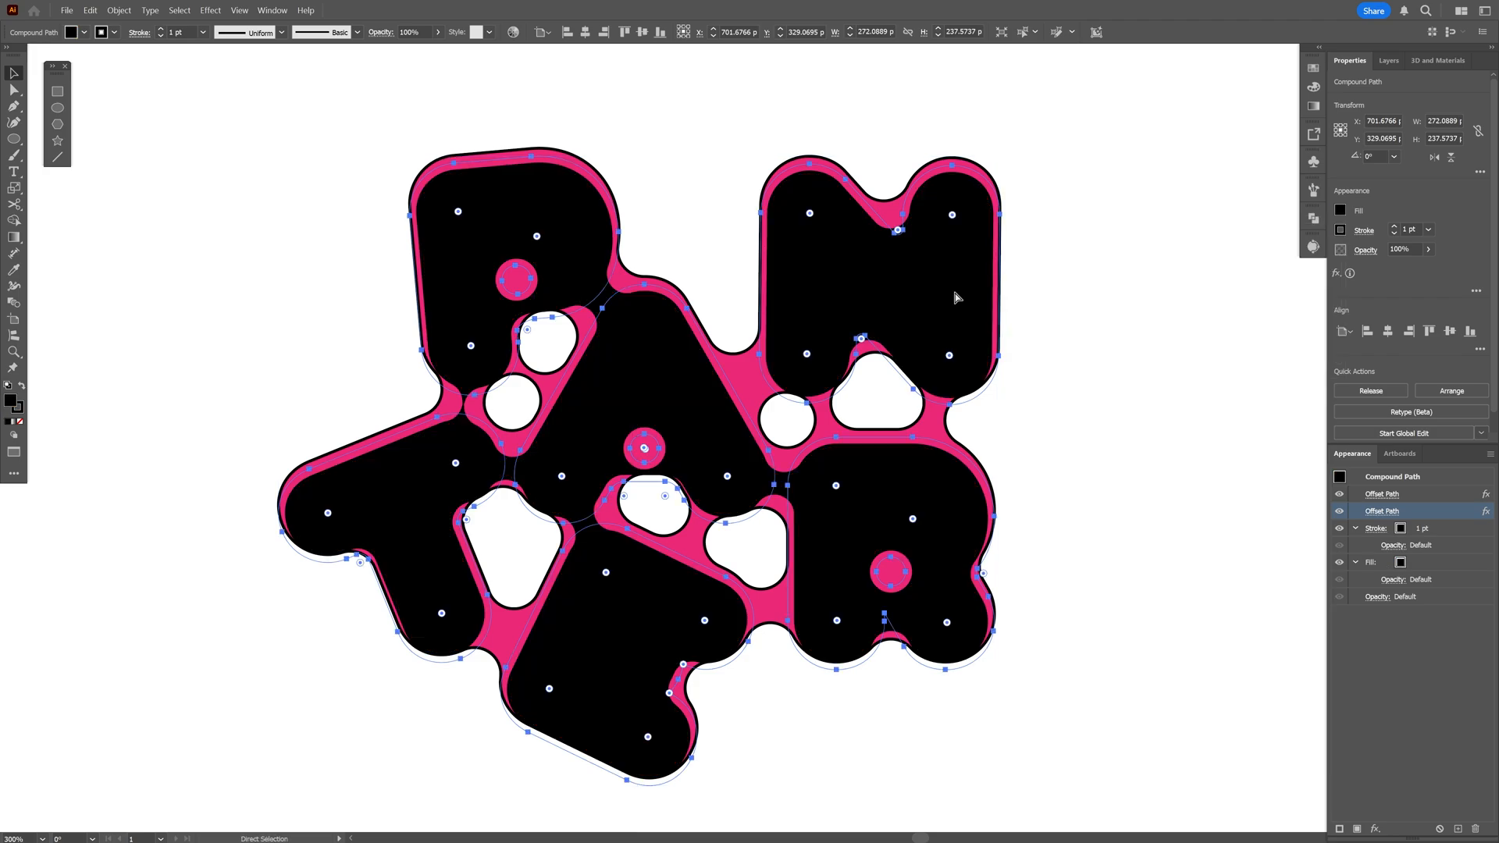
pyautogui.click(15, 73)
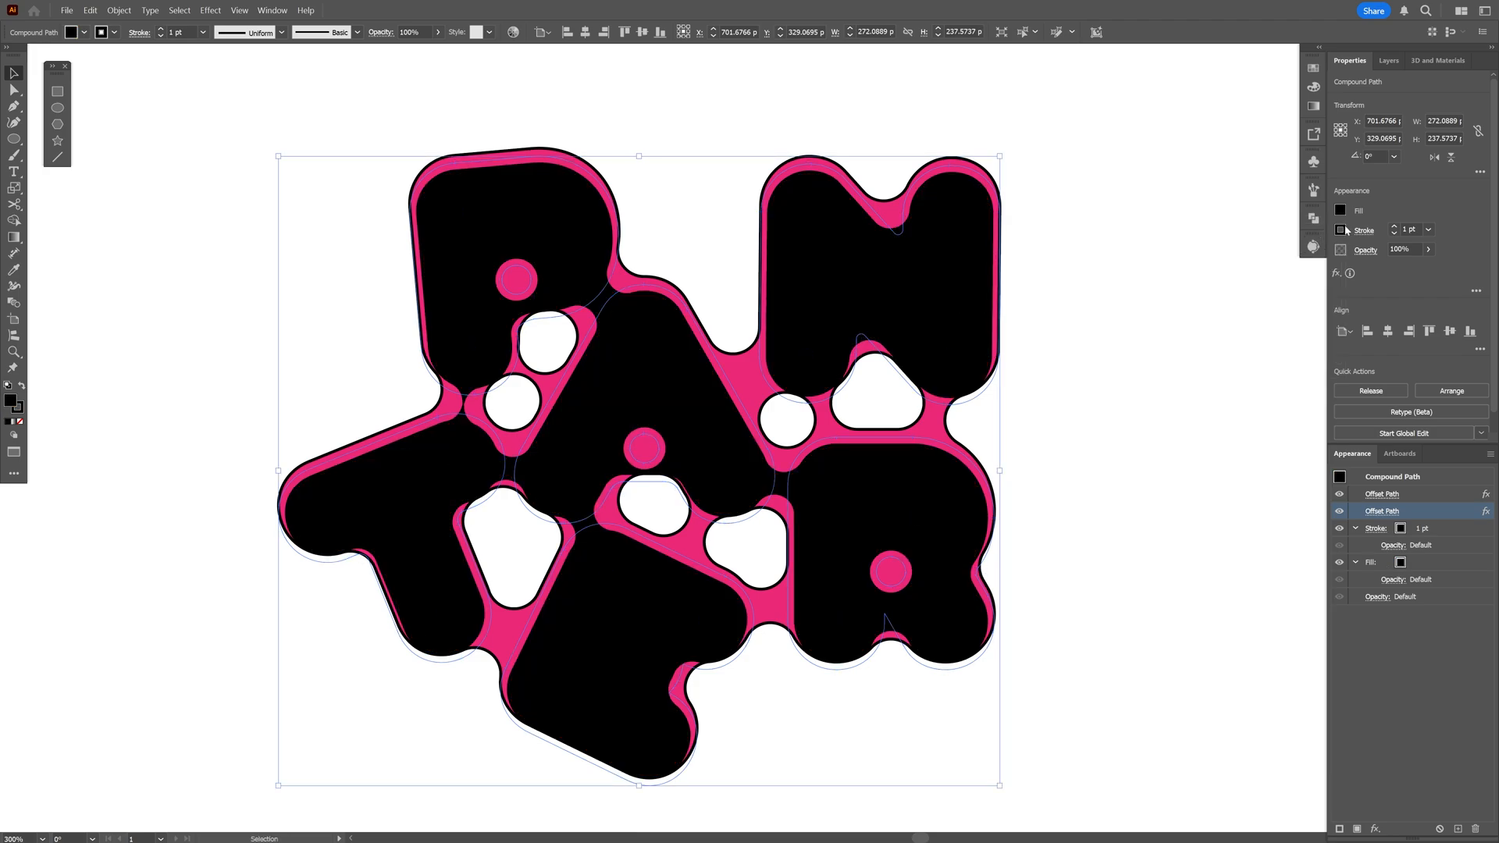